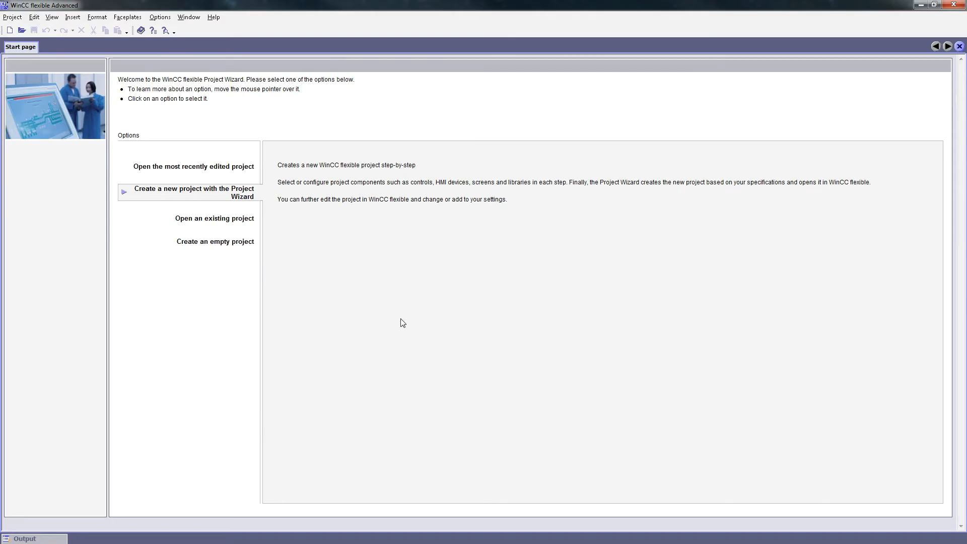
mouse_move(257, 229)
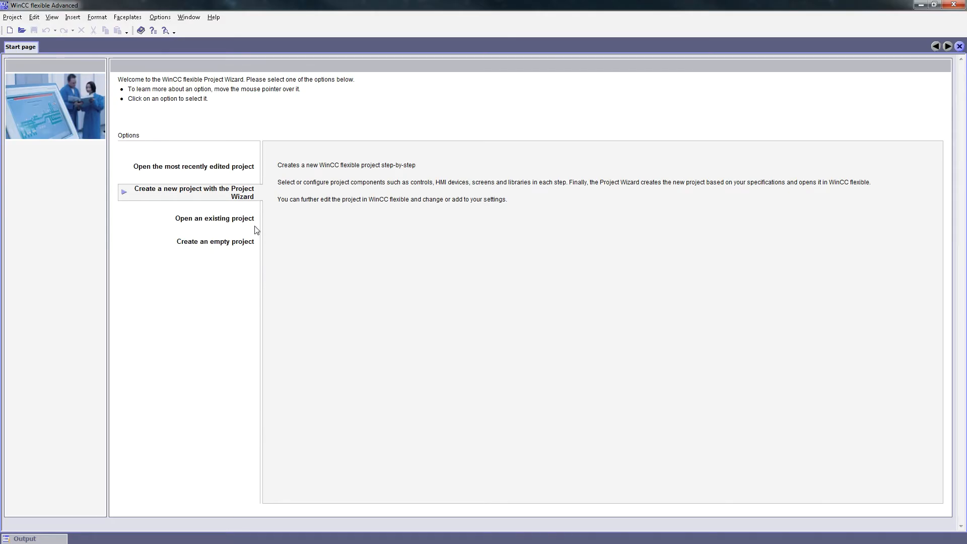
Open the WinCC_flexible_2008_SP2_MP277_10_T .hmi project and accept the warning
left_click(215, 218)
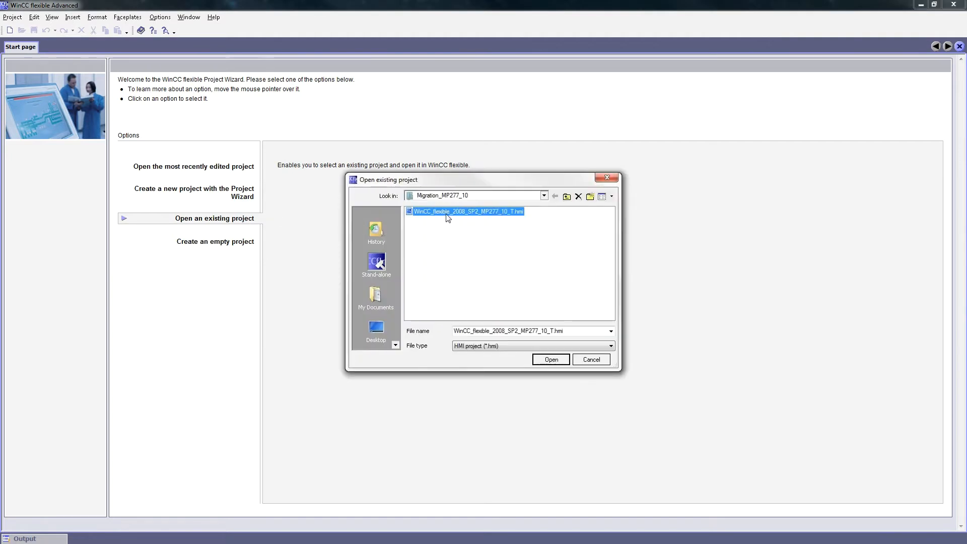
left_click(550, 359)
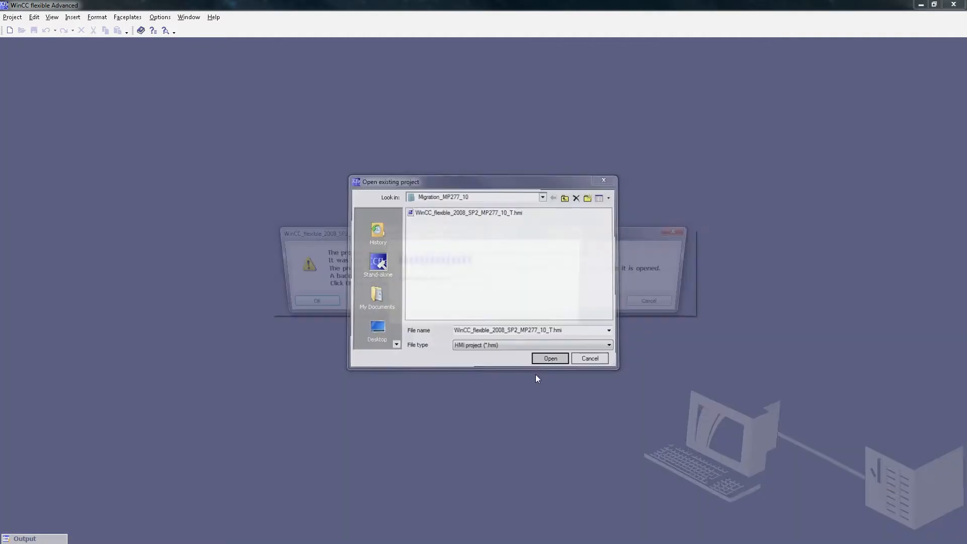
left_click(549, 359)
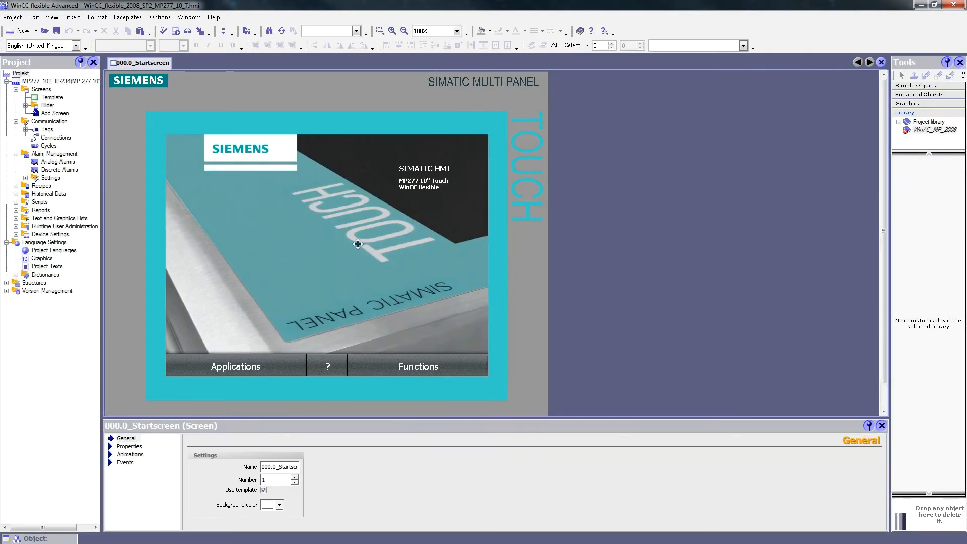
mouse_move(12, 17)
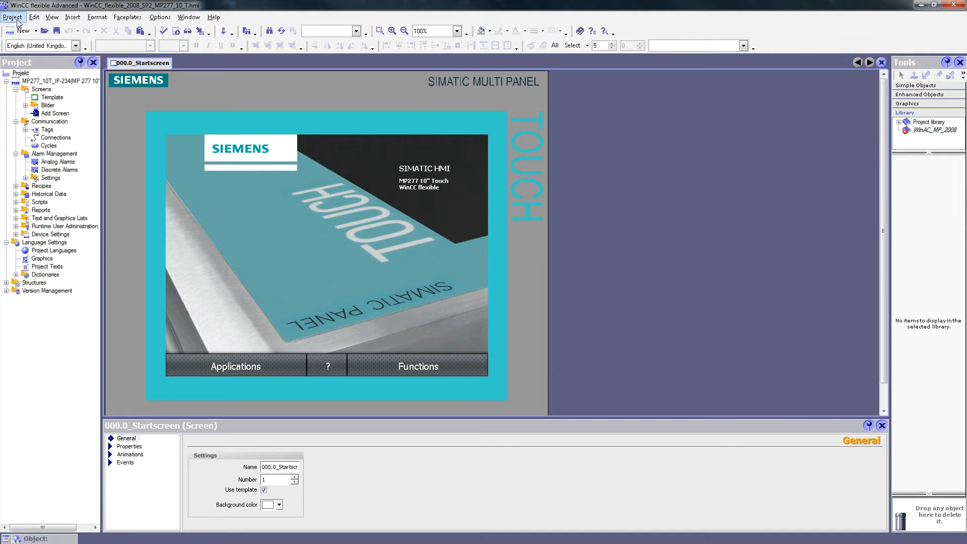
Save the project as a WinCC flexible 2008 SP2 version named 'Migration HMI'
left_click(12, 17)
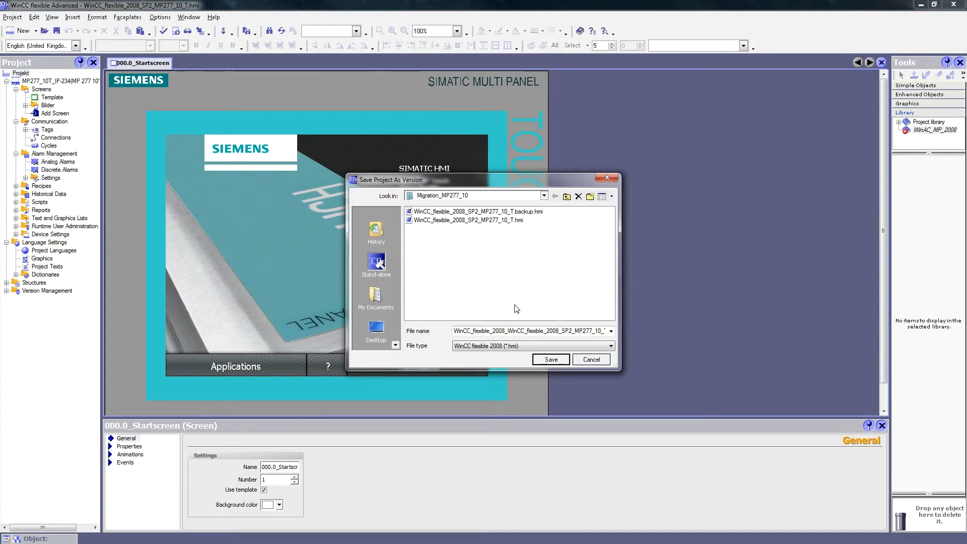
mouse_move(532, 353)
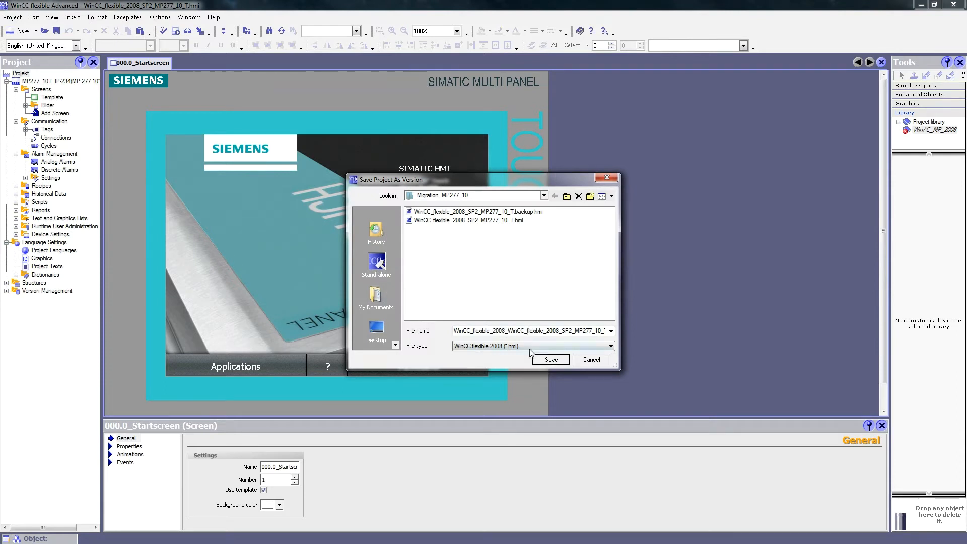
left_click(611, 346)
type("M")
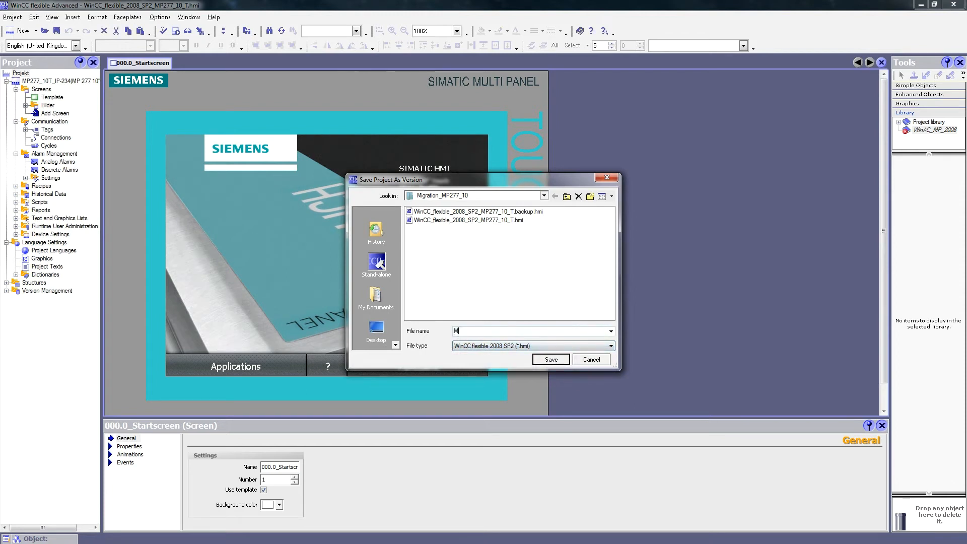
type("igration HMI")
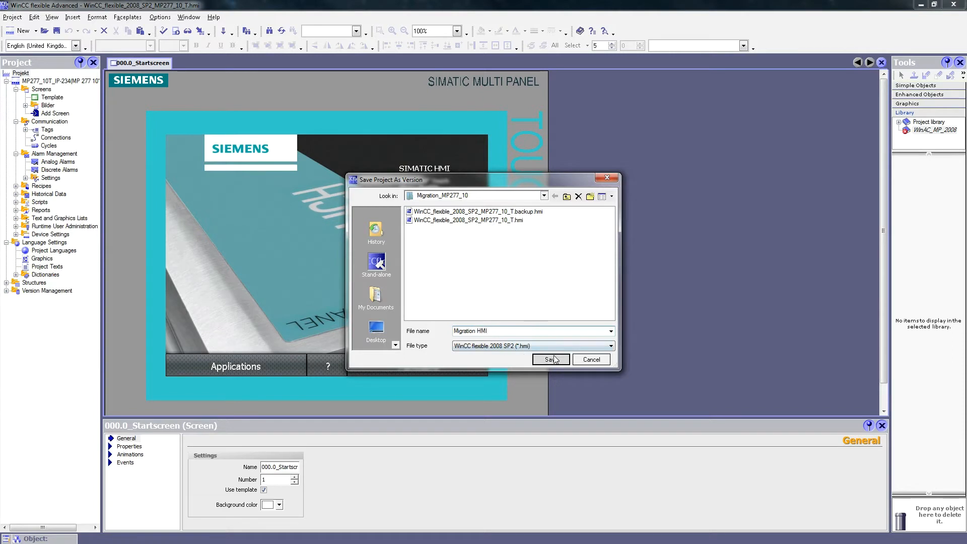
left_click(549, 358)
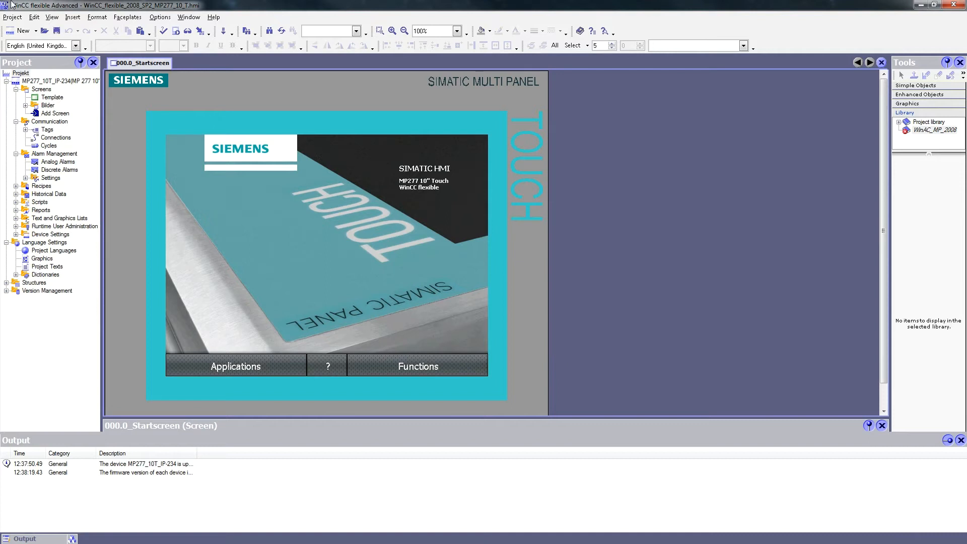
Exit WinCC flexible via the Project menu
left_click(12, 17)
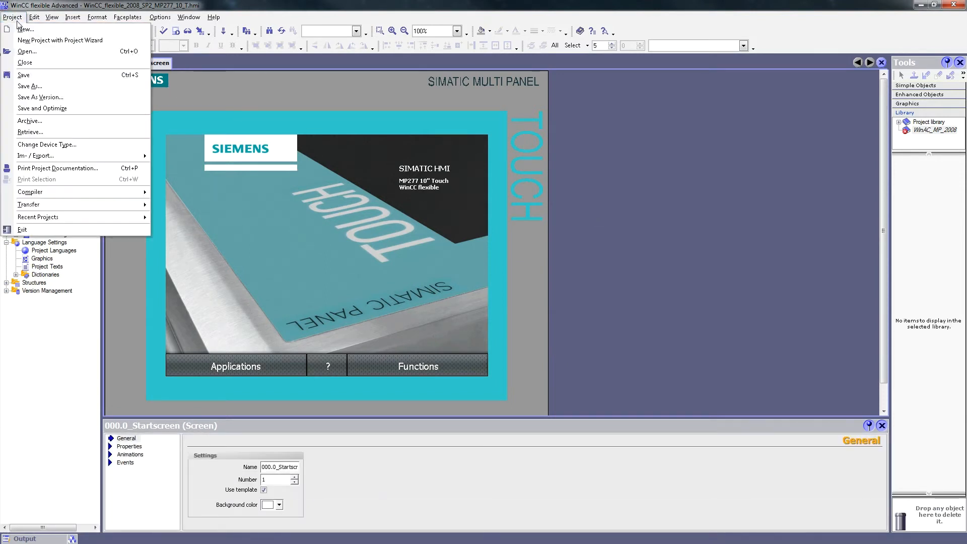
left_click(24, 63)
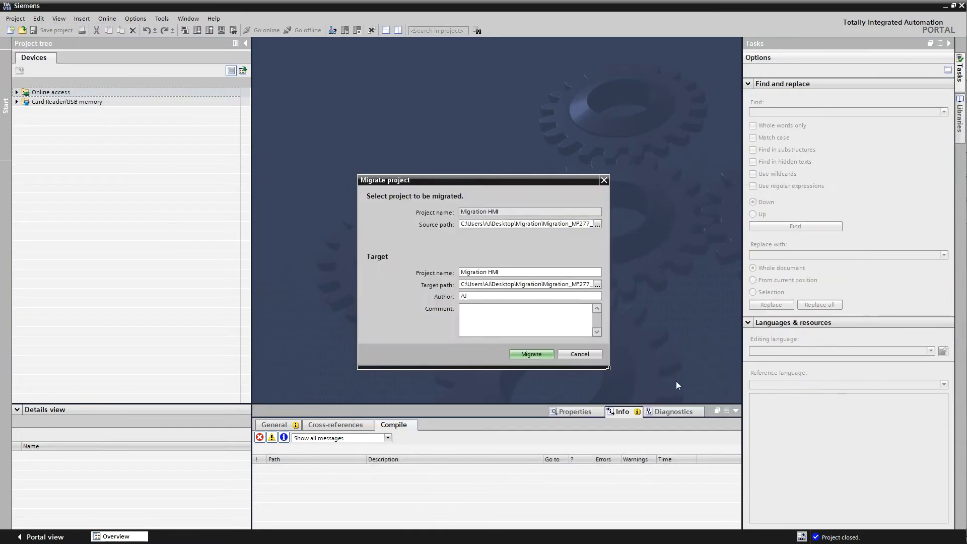
Start the migration of Migration HMI into a new TIA Portal project
left_click(531, 353)
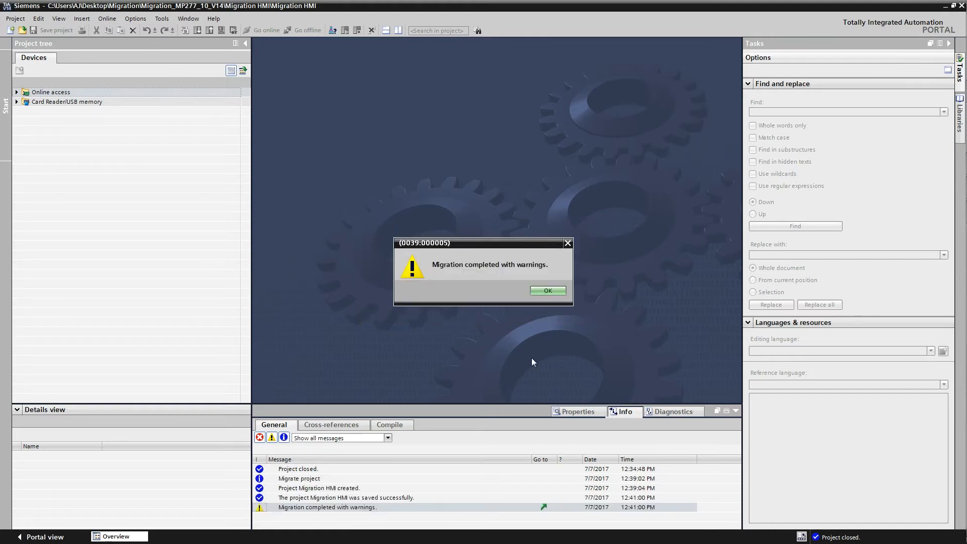
Dismiss the completion notice, review the migration log summary and select the MP277 device
left_click(546, 290)
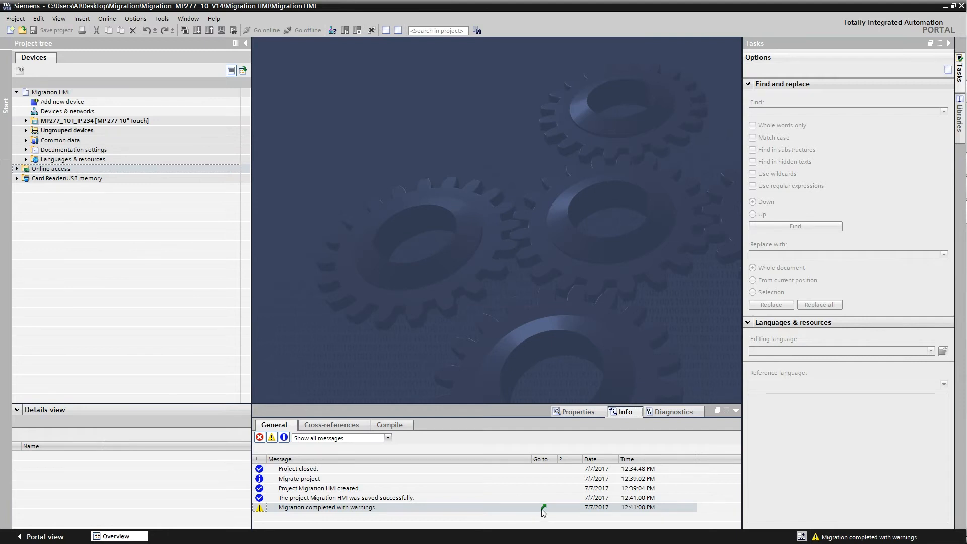
left_click(543, 507)
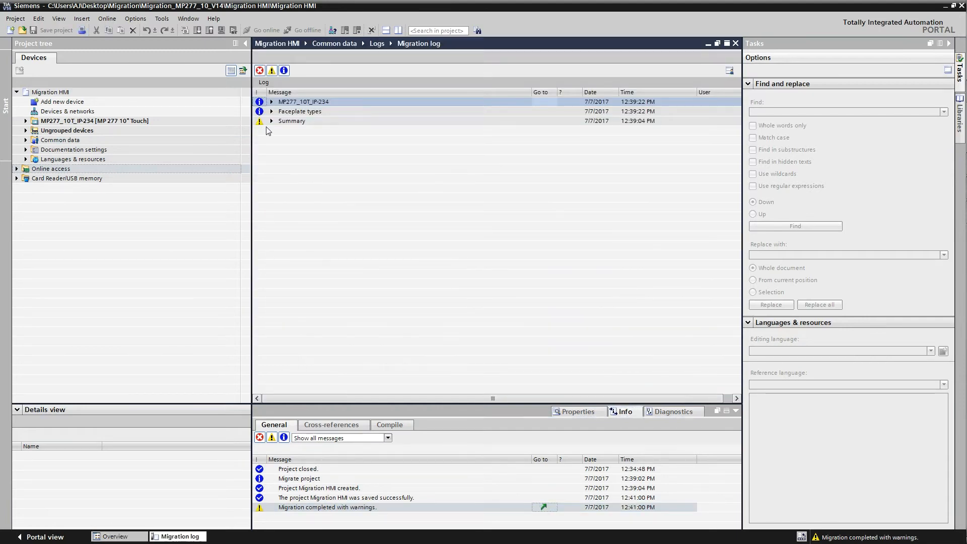
left_click(272, 120)
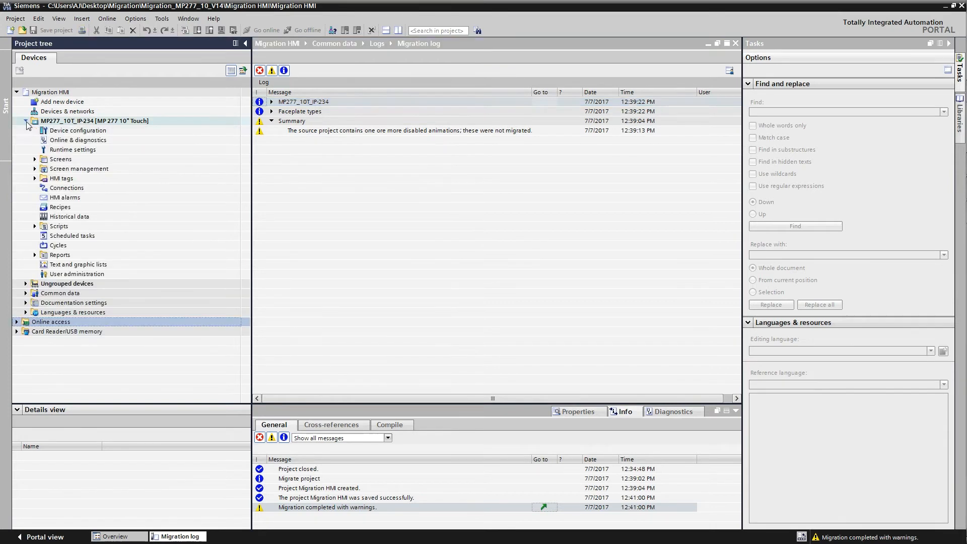
left_click(94, 120)
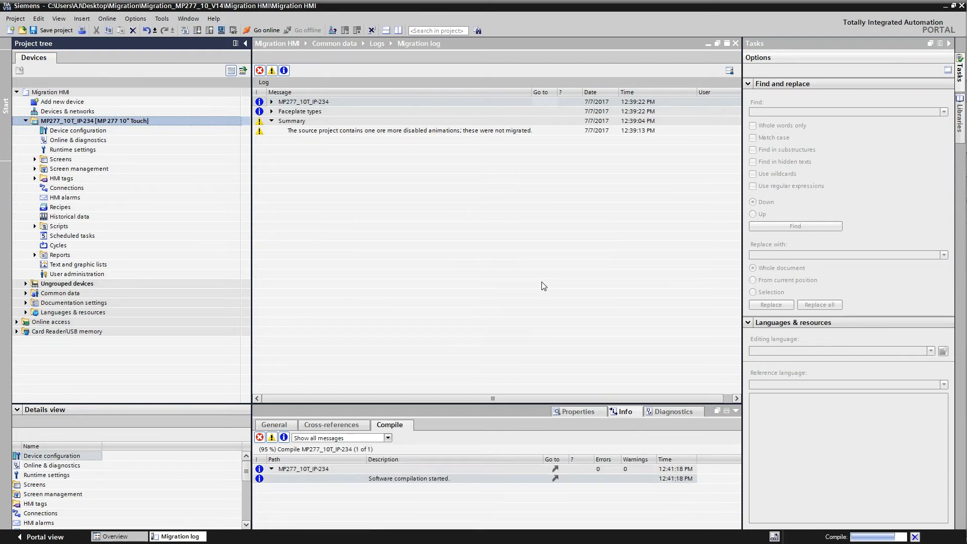
mouse_move(545, 288)
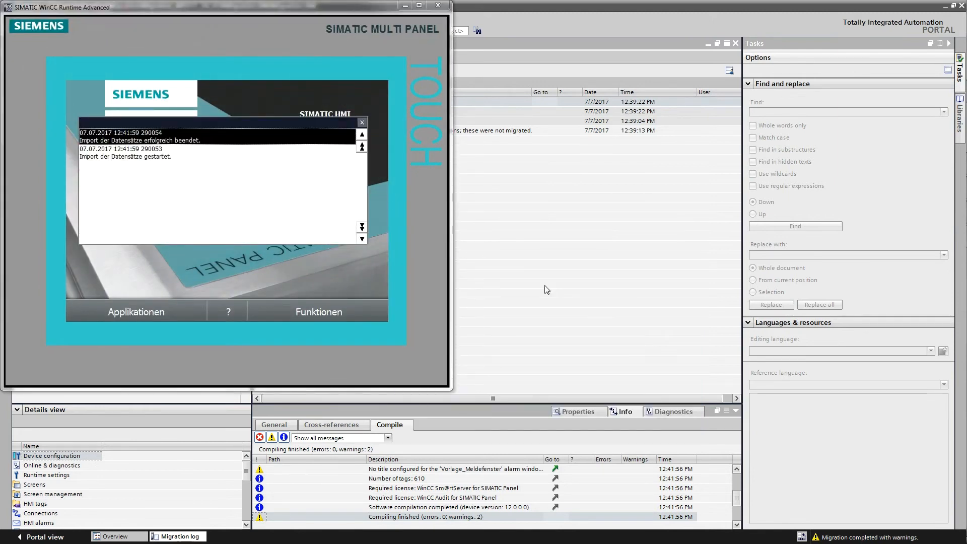
In the simulated MP 277, go to Applikationen, the WinAC RTX Software-PLC screen, and back
left_click(362, 122)
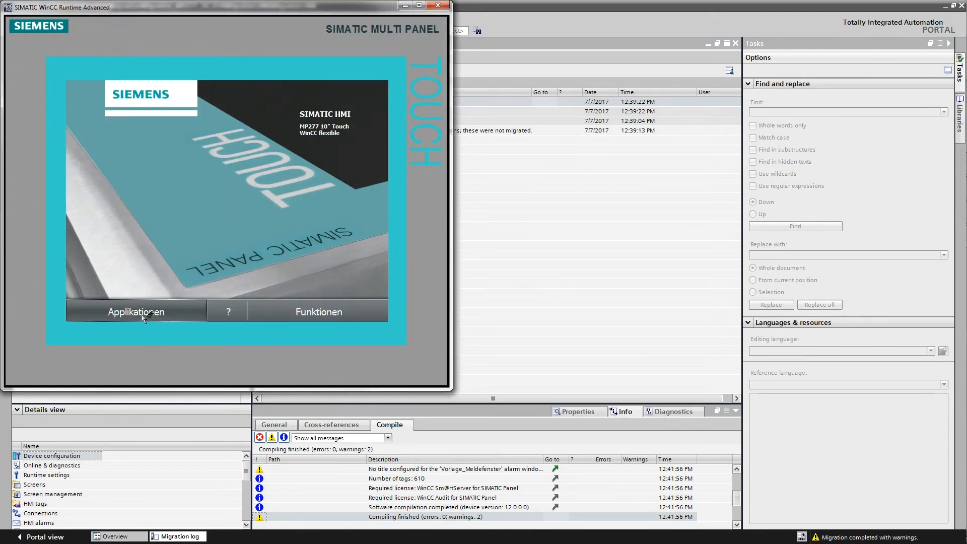
left_click(136, 312)
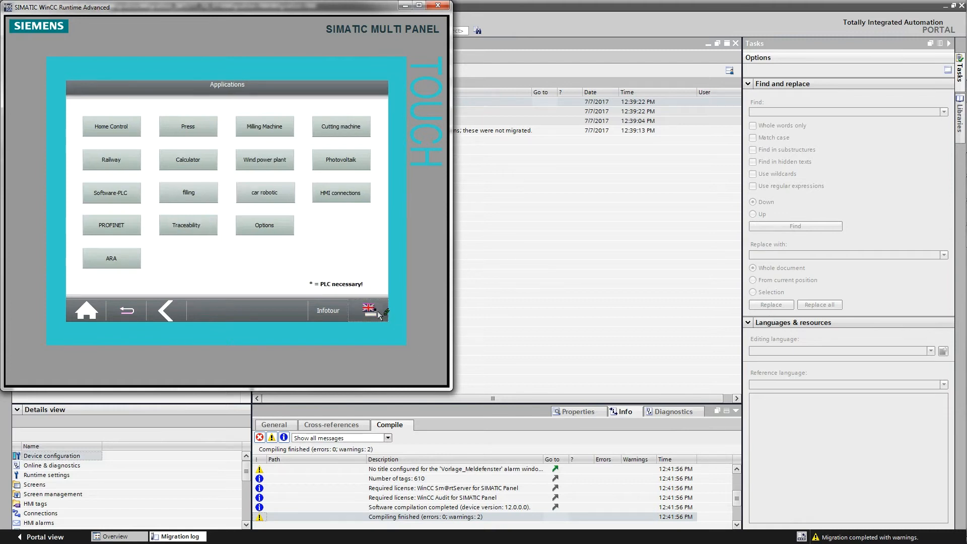
left_click(264, 159)
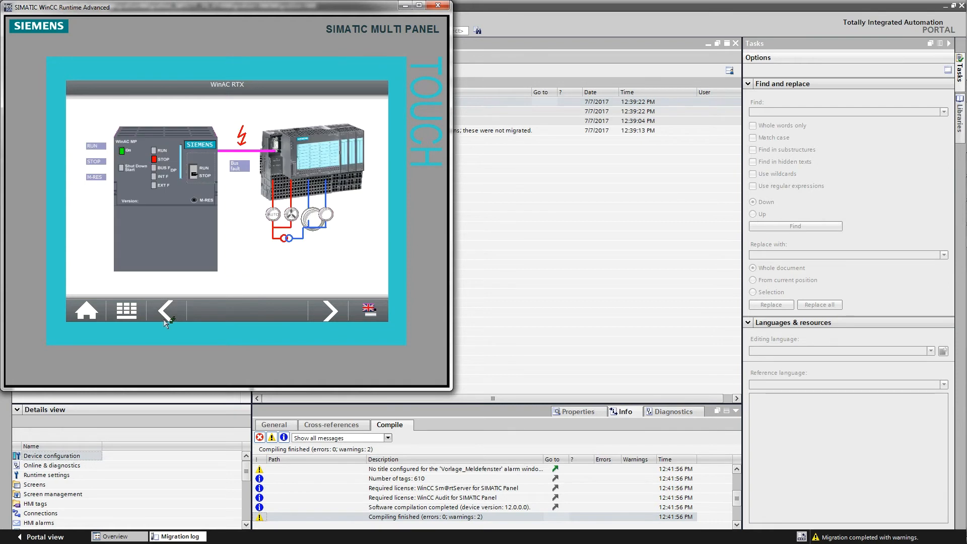
left_click(438, 6)
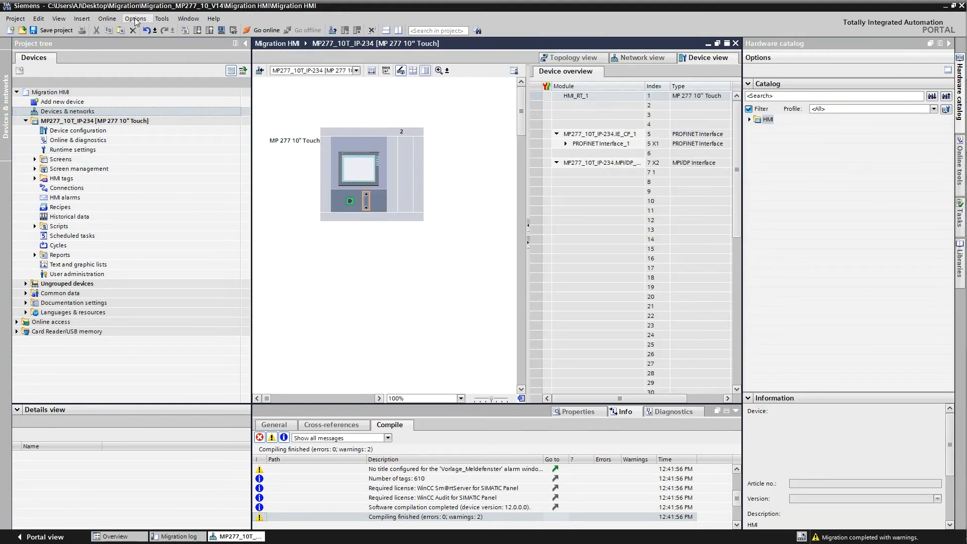
In Settings > Visualization > Resize screen, try None and Fit to screen, then keep Fit to height
left_click(135, 18)
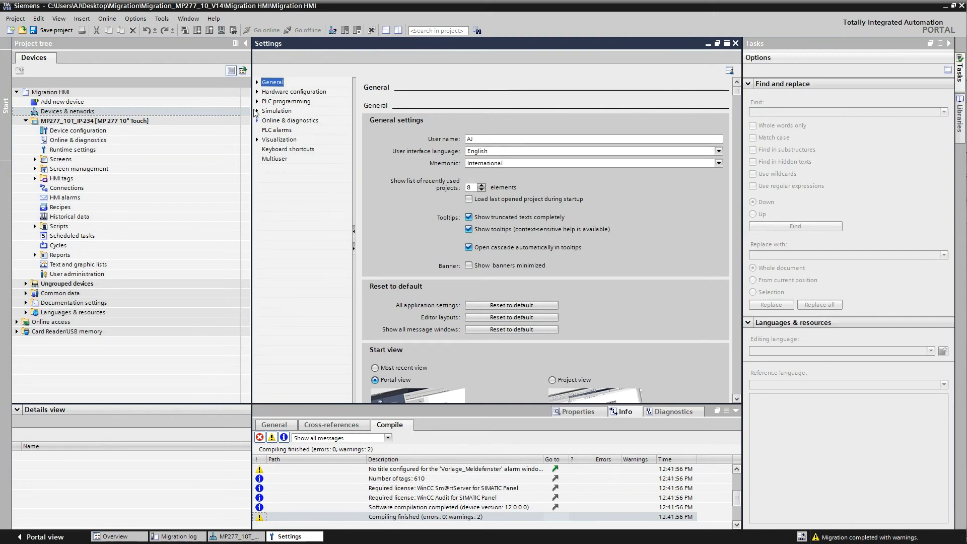
left_click(257, 139)
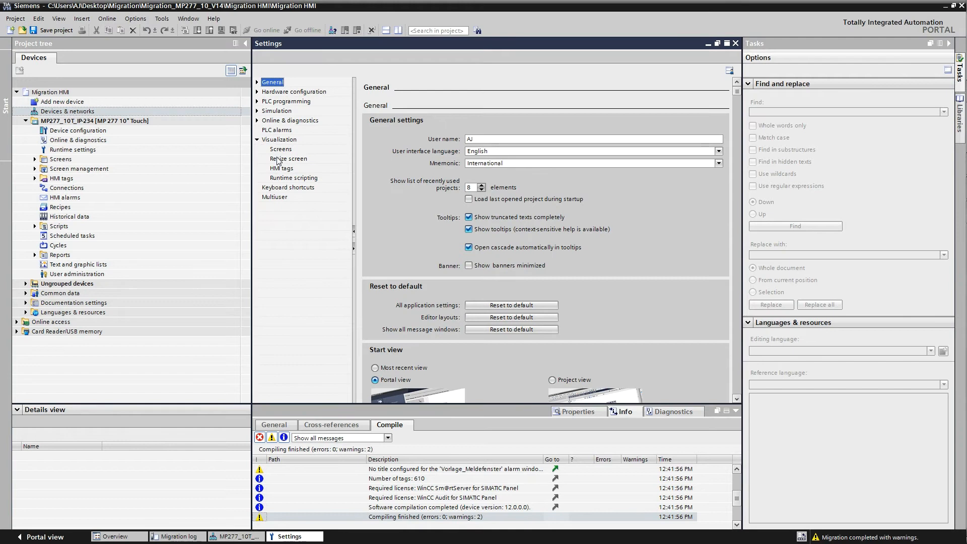
left_click(288, 159)
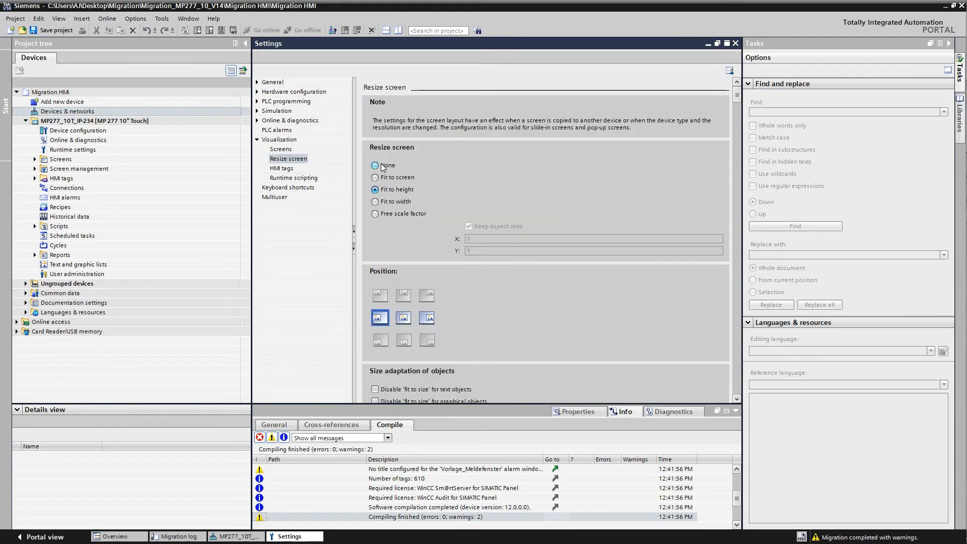
left_click(375, 165)
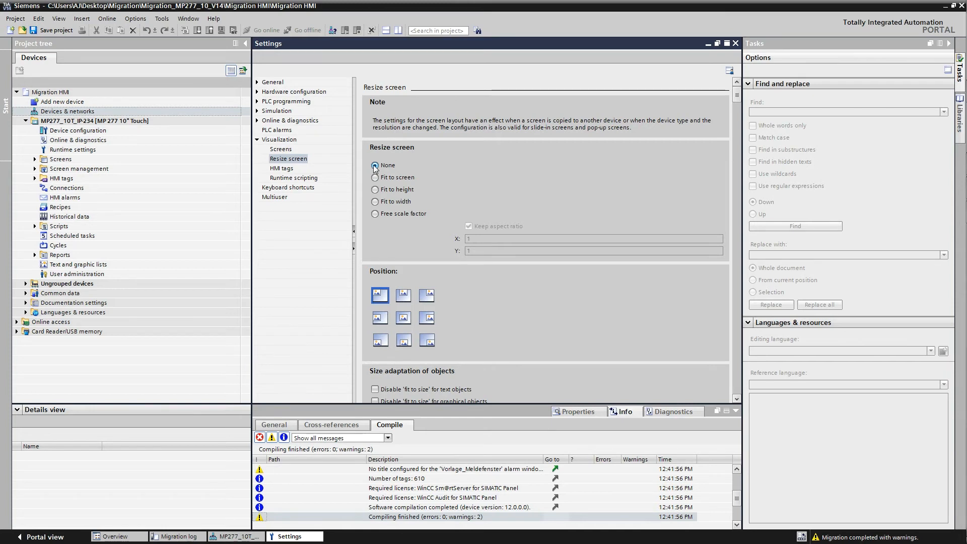
left_click(375, 178)
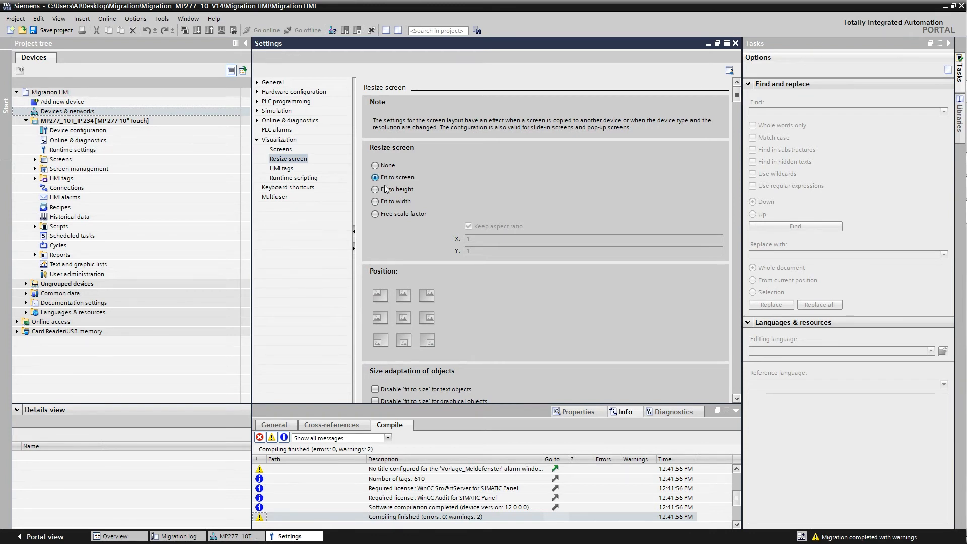
left_click(375, 190)
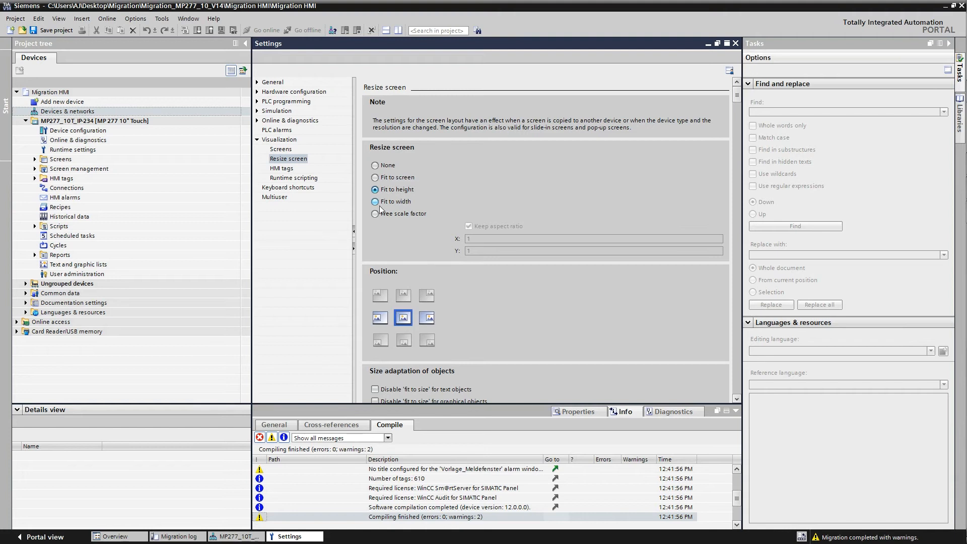
left_click(375, 190)
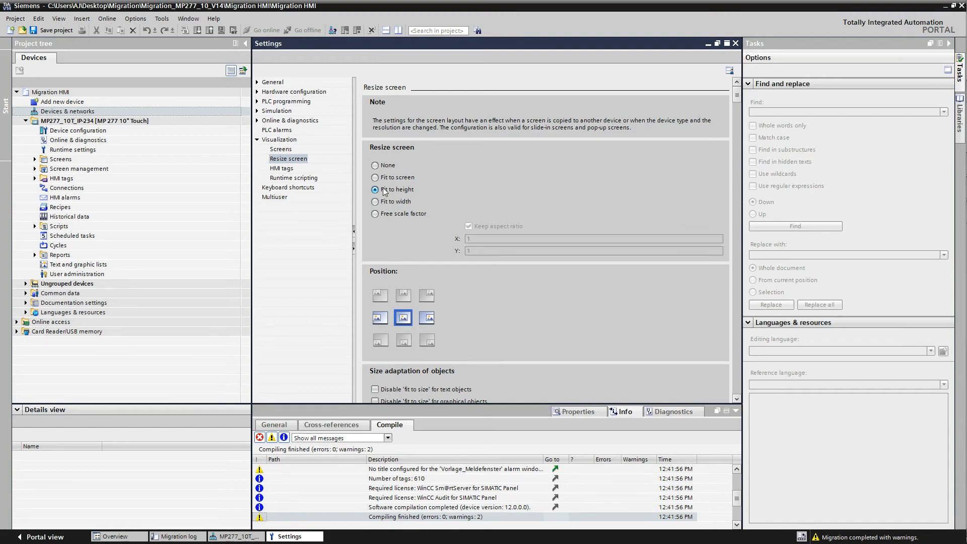
mouse_move(385, 206)
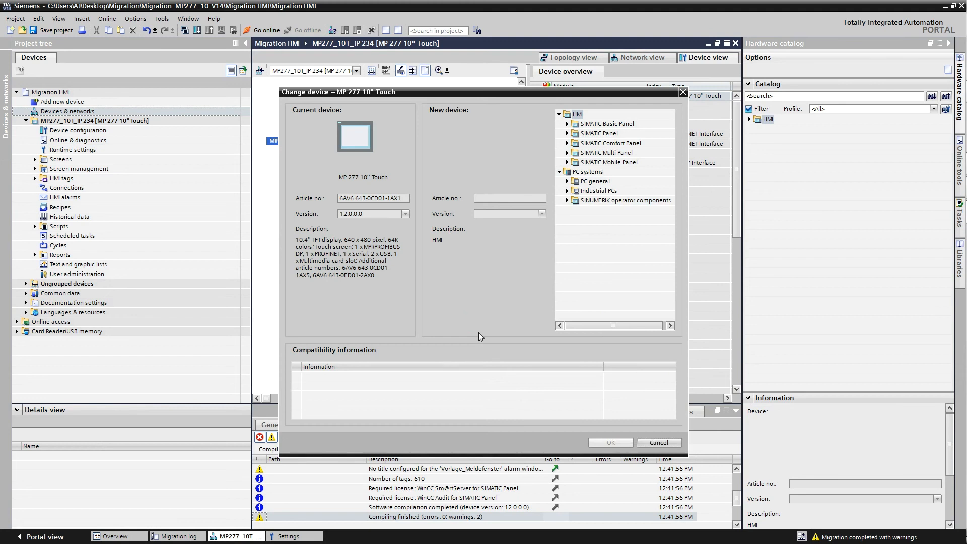
mouse_move(568, 147)
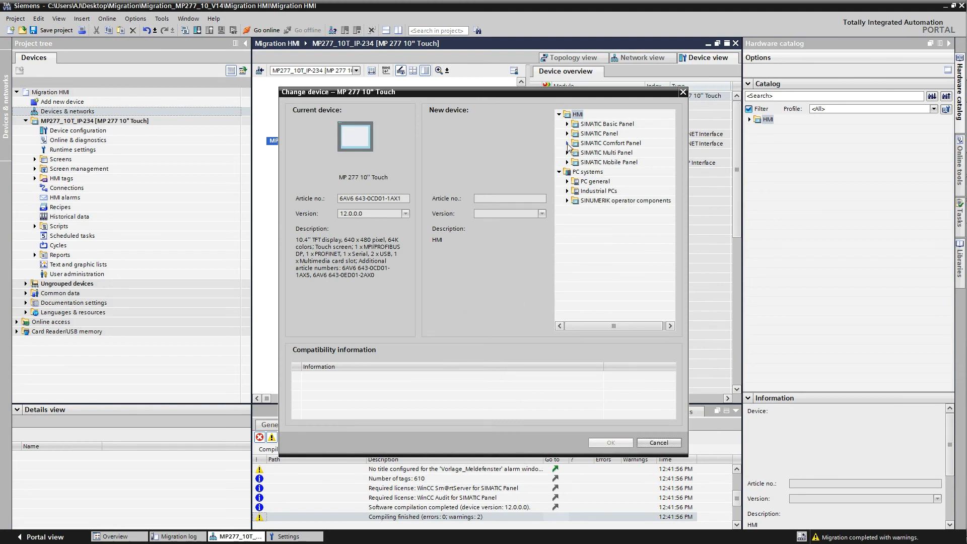
Choose TP1200 Comfort 6AV2 124-0MC01-0AX0 as the new device and confirm the replacement
left_click(568, 142)
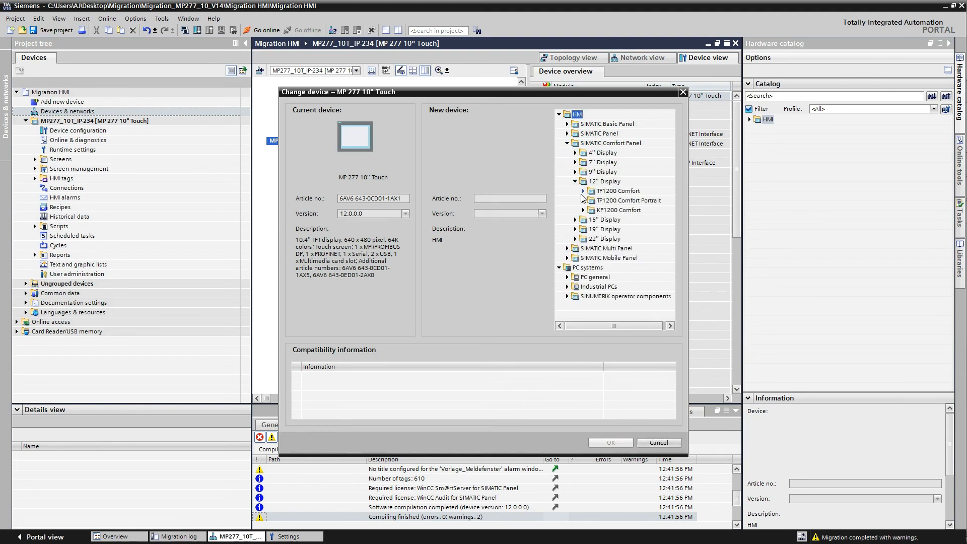
left_click(584, 190)
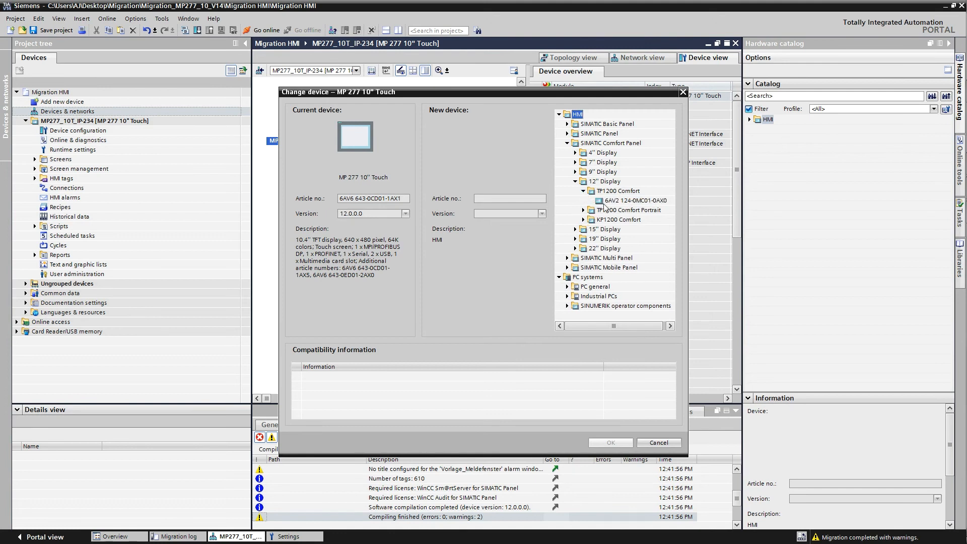
left_click(635, 200)
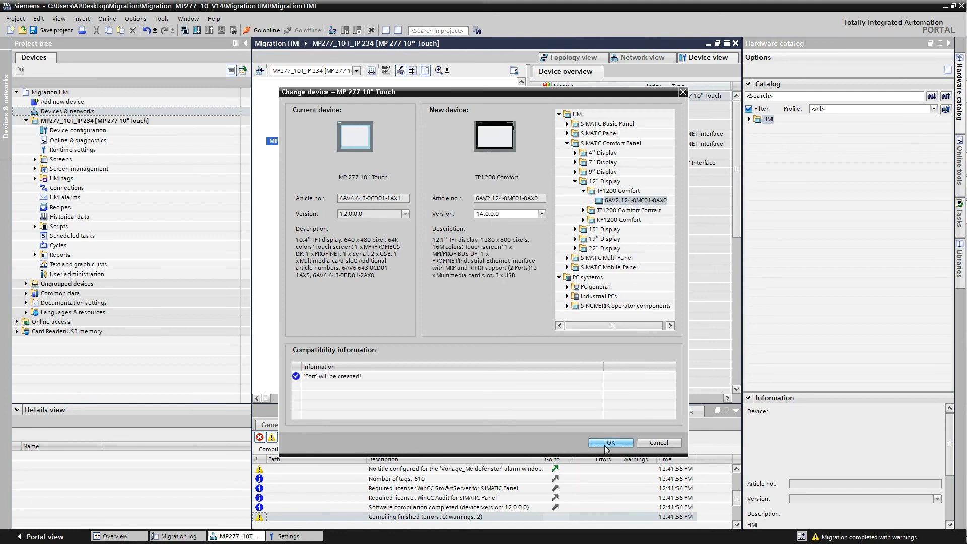
left_click(610, 443)
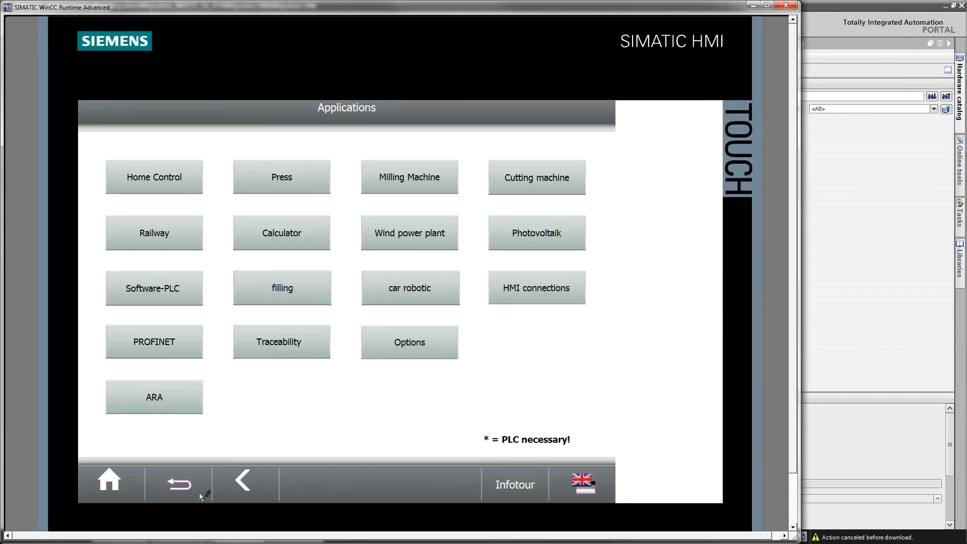
Show the Wind power plant screen on the simulated TP1200 Comfort panel
left_click(410, 233)
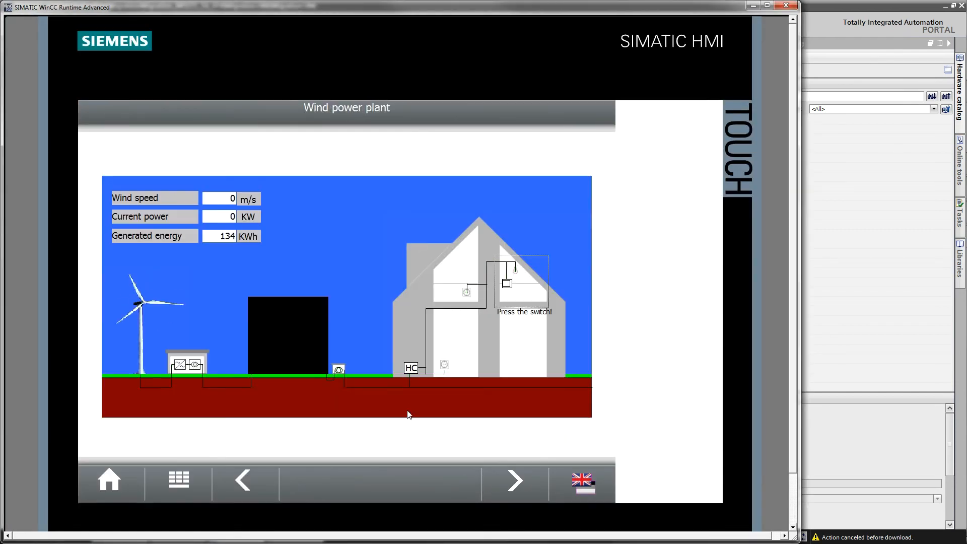